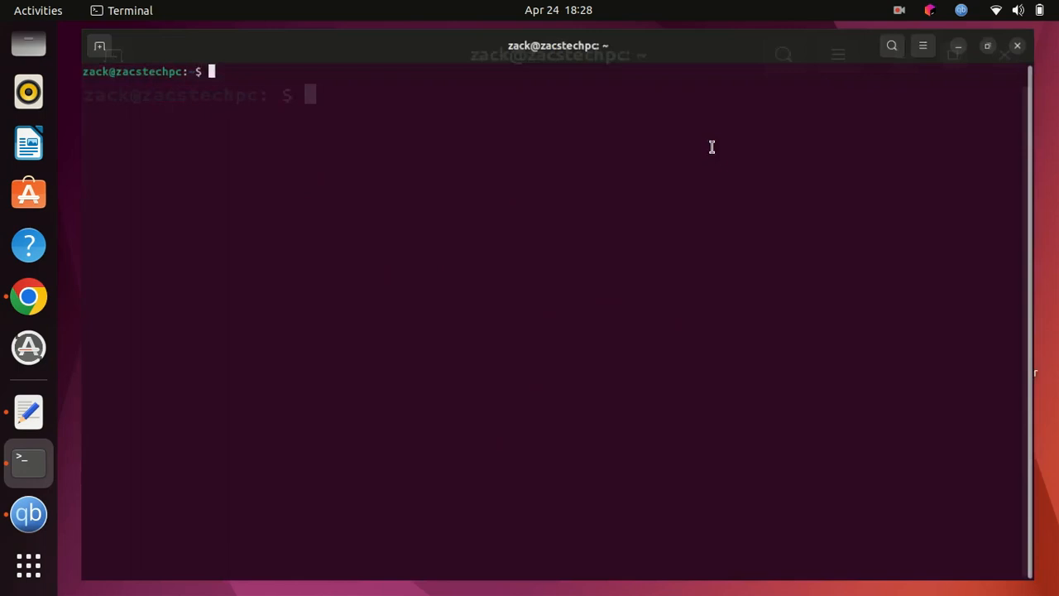
Step: Paste and run 'lsb_release -a', confirming Ubuntu 22.04.2 LTS (jammy) is installed
right_click(389, 195)
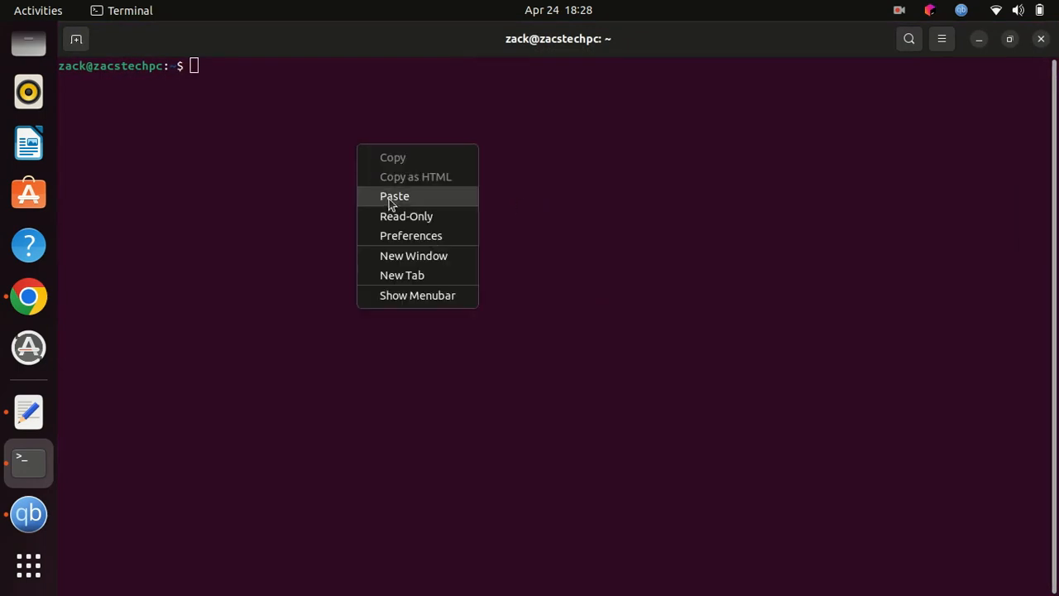
click(394, 196)
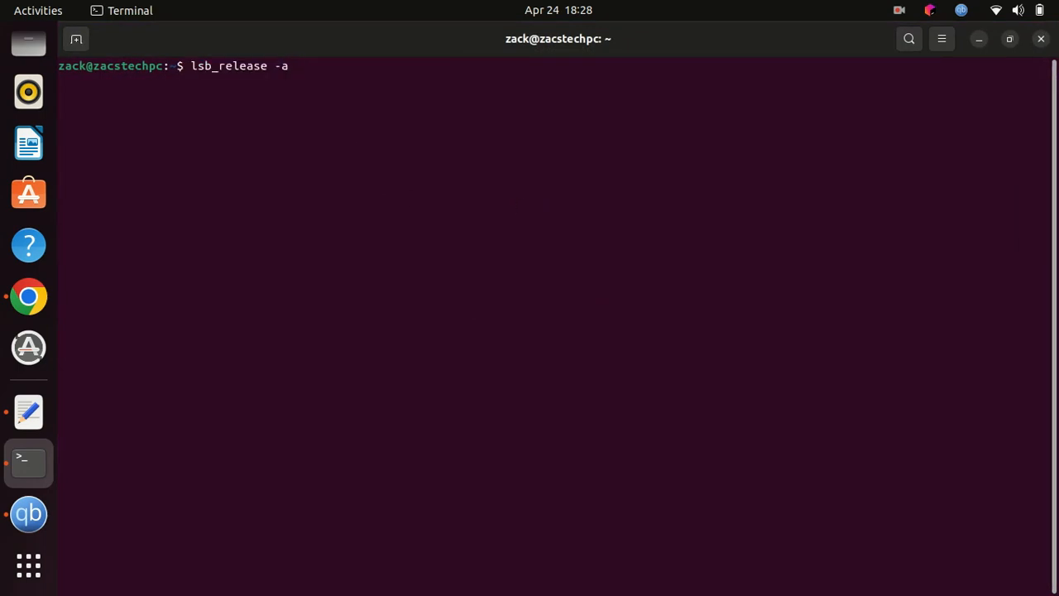
key(Return)
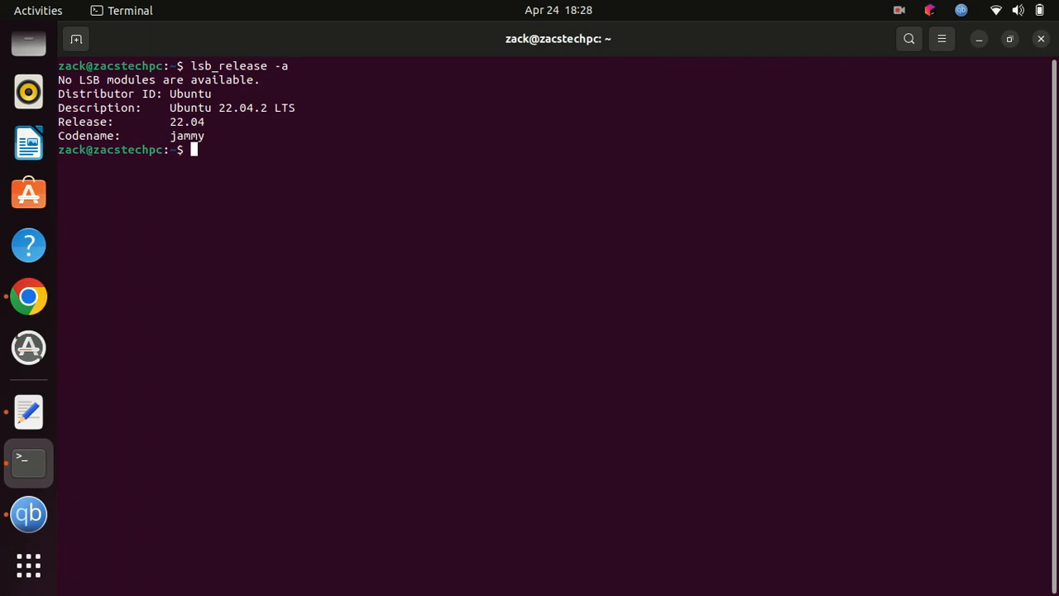
Step: Find and launch Software & Updates by searching 'soft' in the applications overview
click(29, 567)
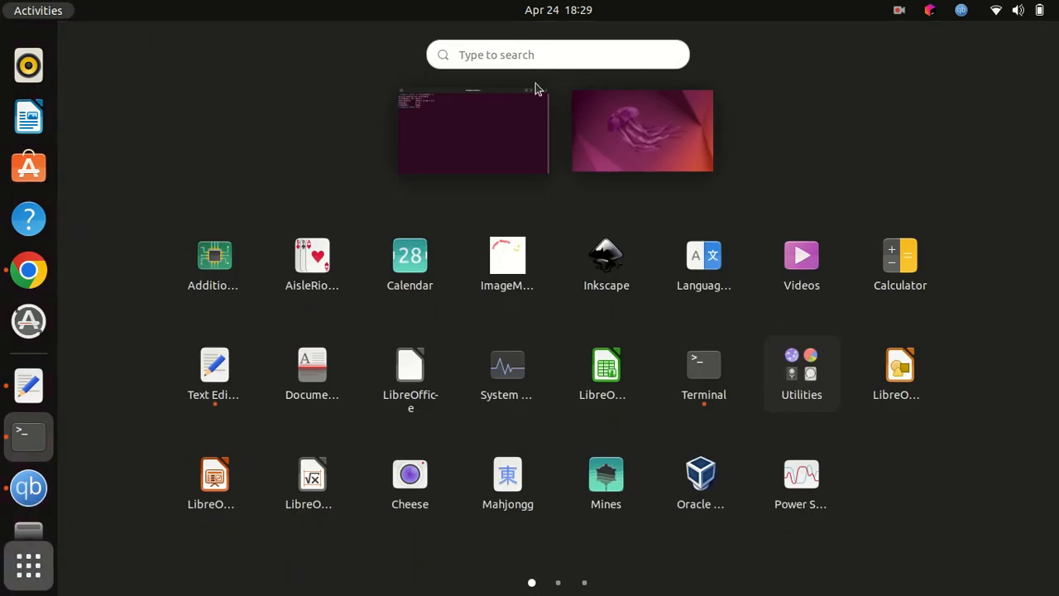
click(558, 55)
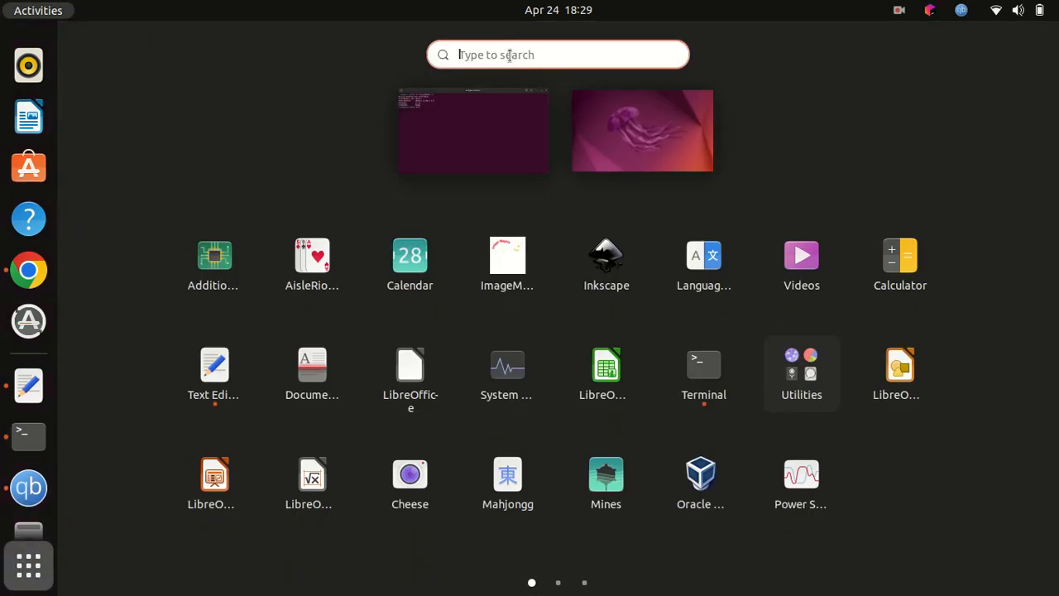
text(soft)
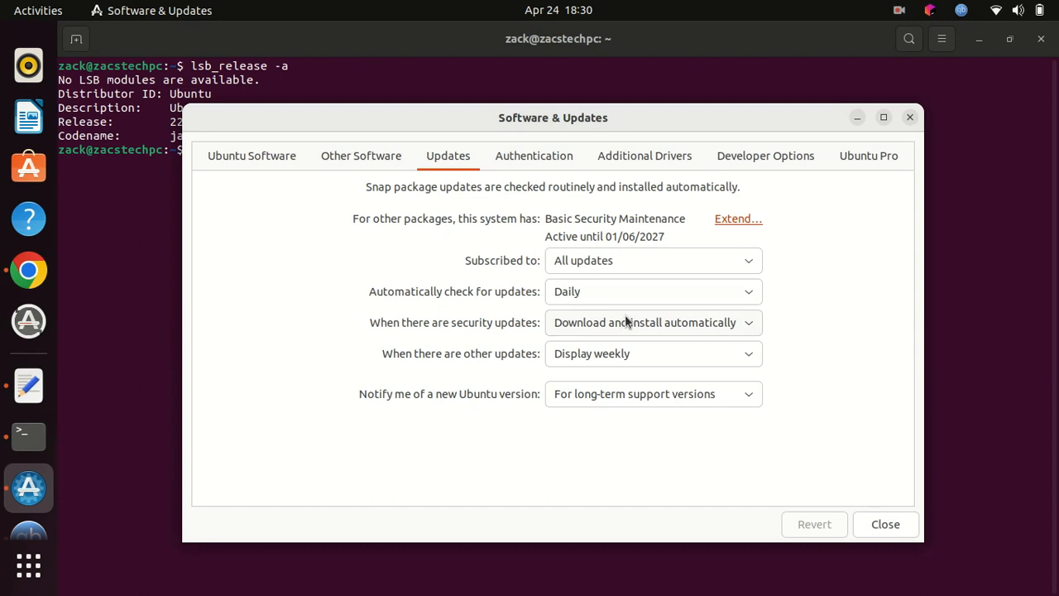
mouse_move(536, 441)
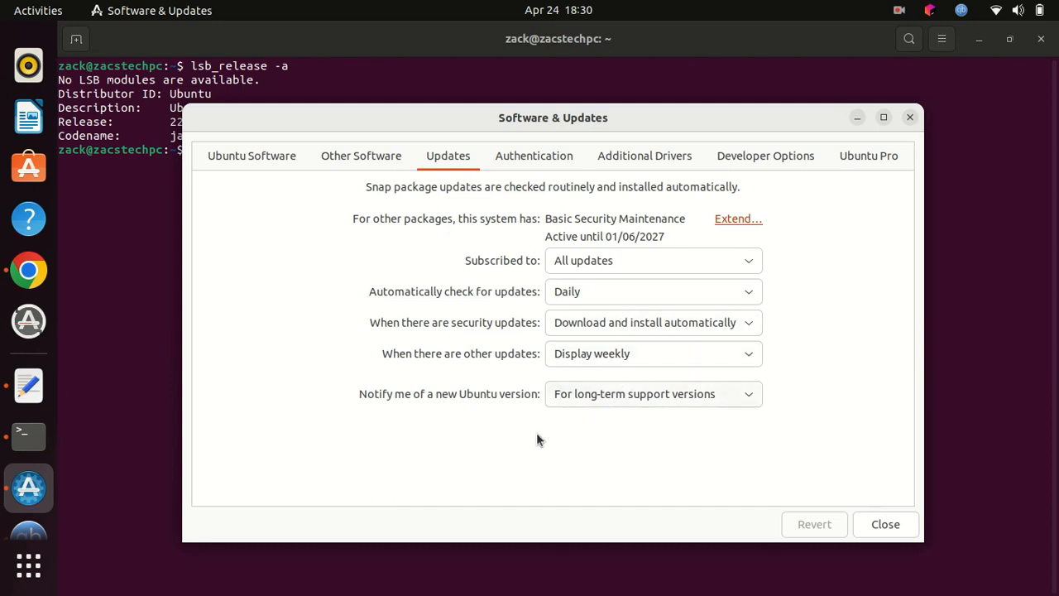
Step: Set new Ubuntu version notifications to 'For any new version', authenticate with the password, and close
click(652, 394)
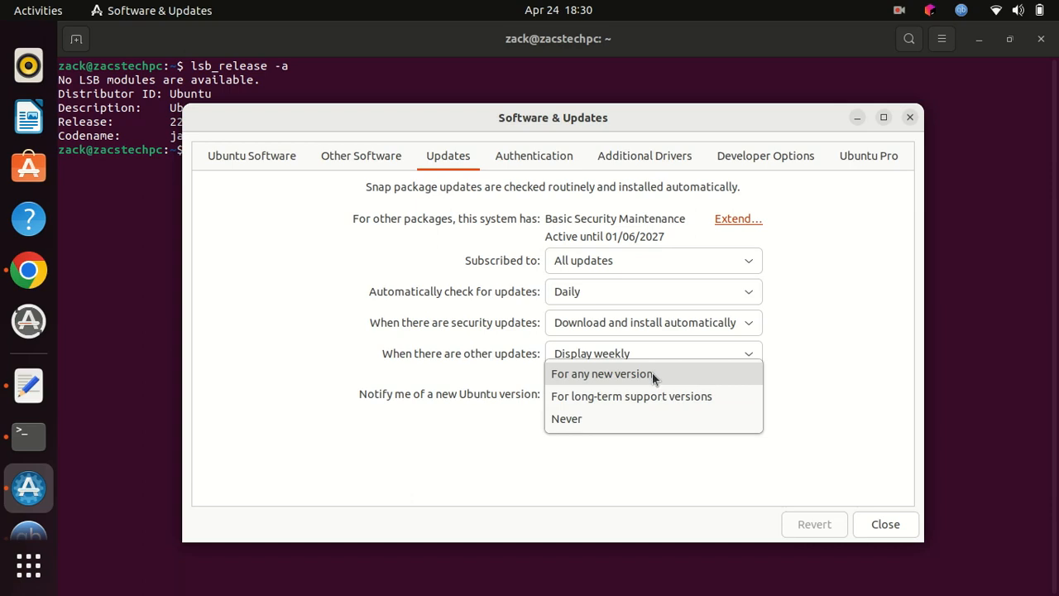
click(602, 374)
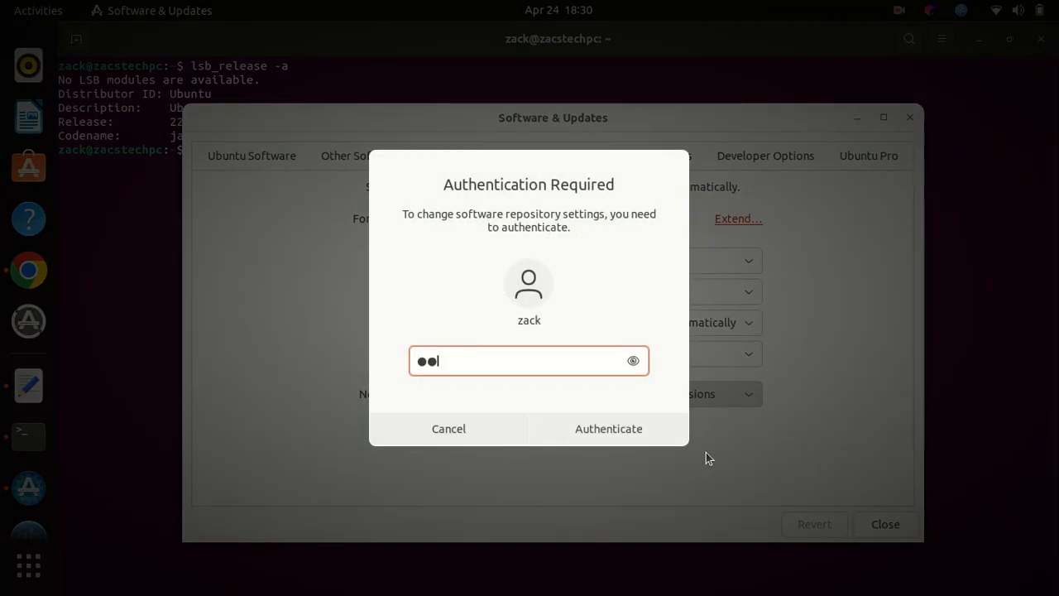
text(password)
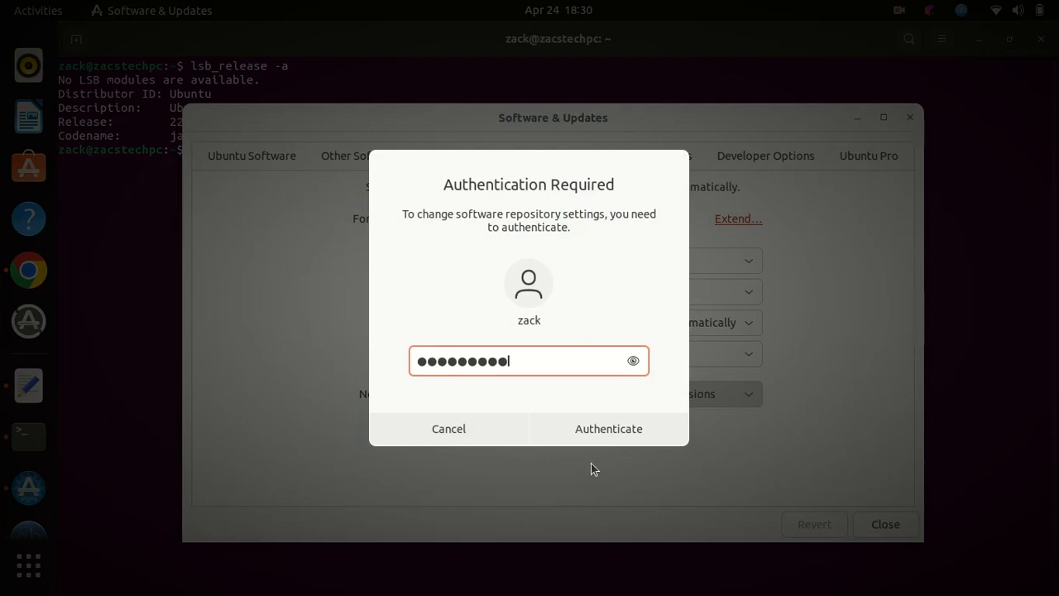
click(610, 429)
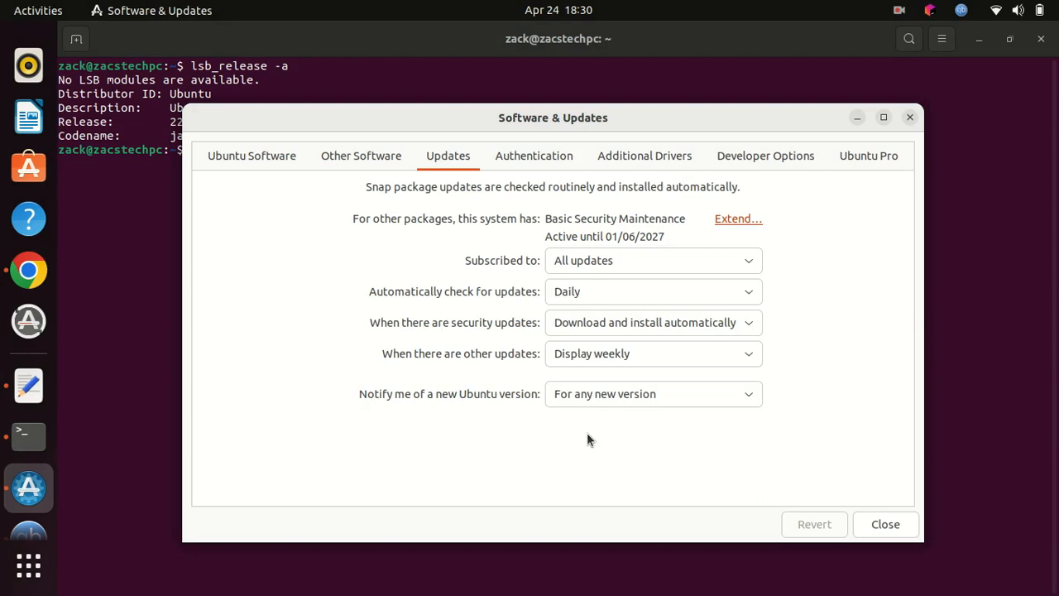
click(884, 523)
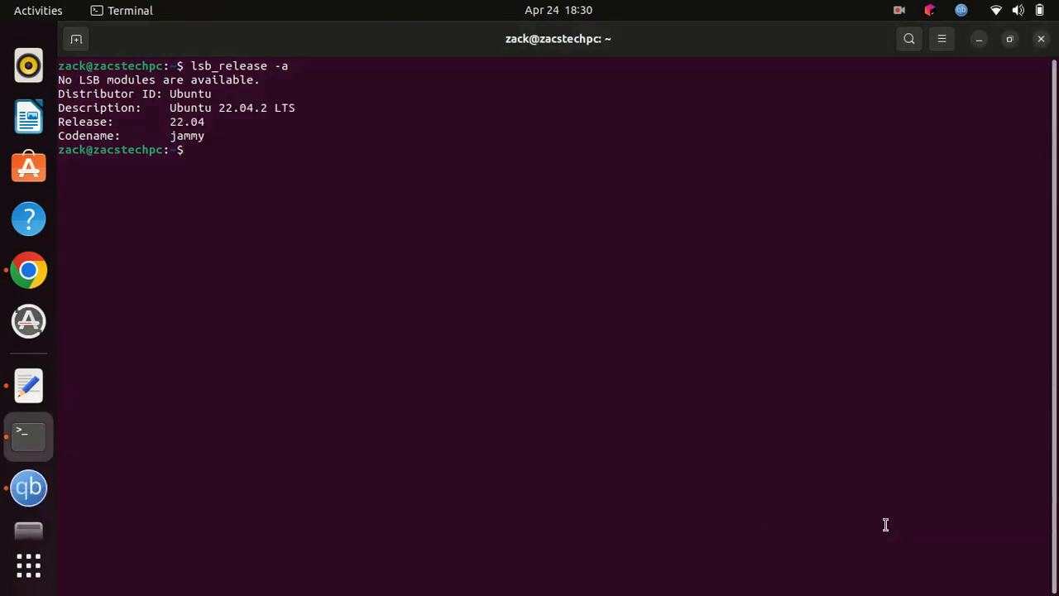
Step: Refresh the package lists and run 'sudo apt upgrade', reporting one package kept back
text(sudo apt update)
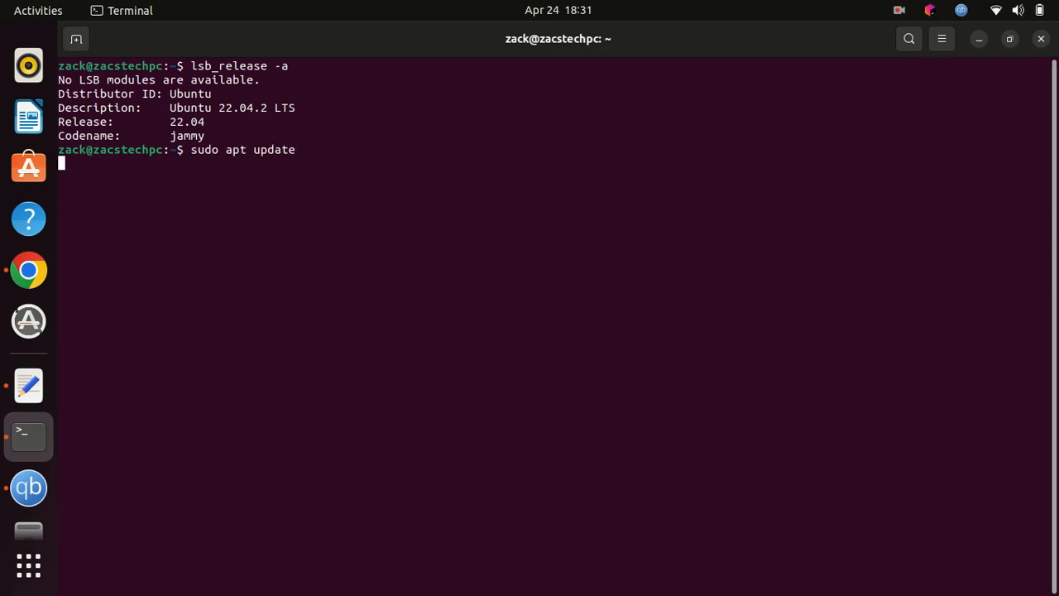
key(Return)
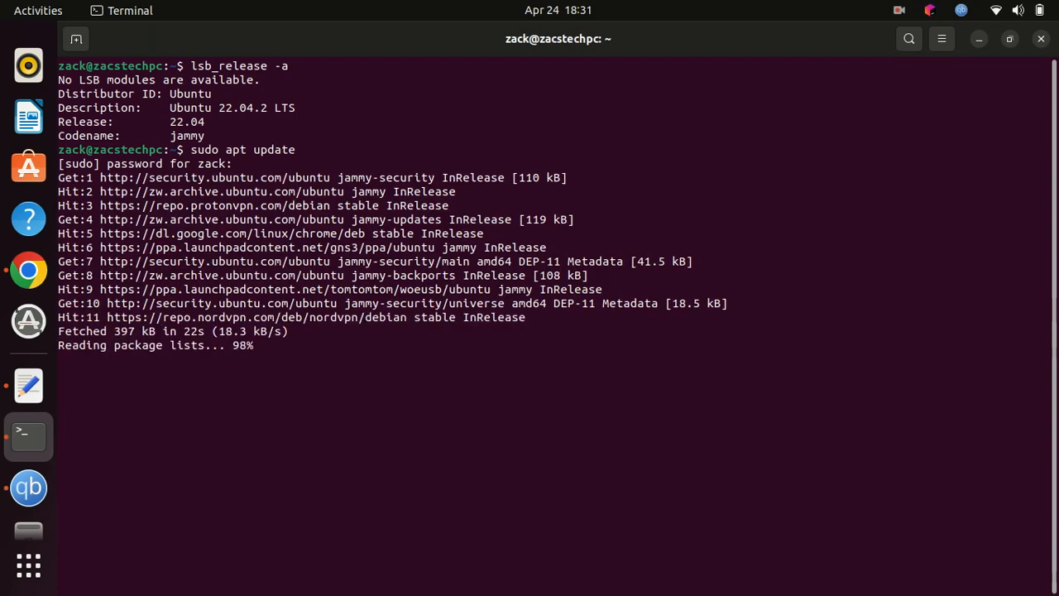
text(sudo)
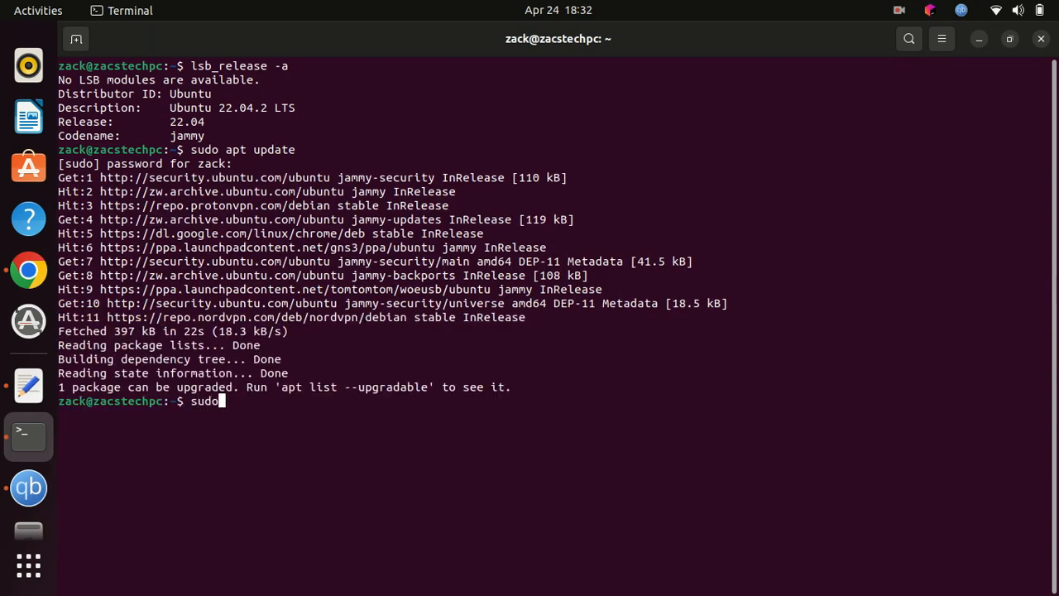
text(apt)
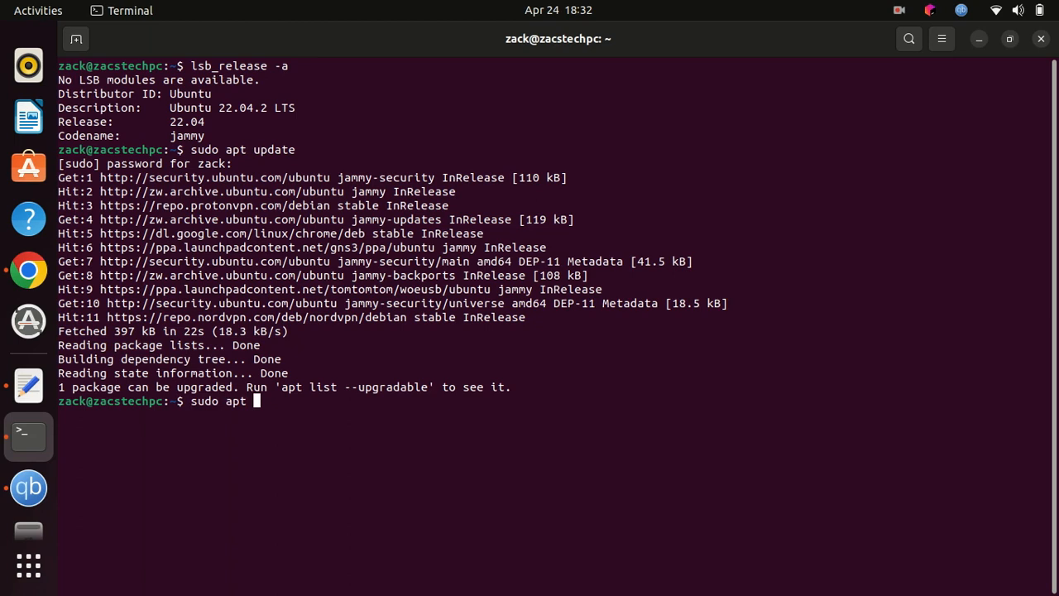
text(upgrade)
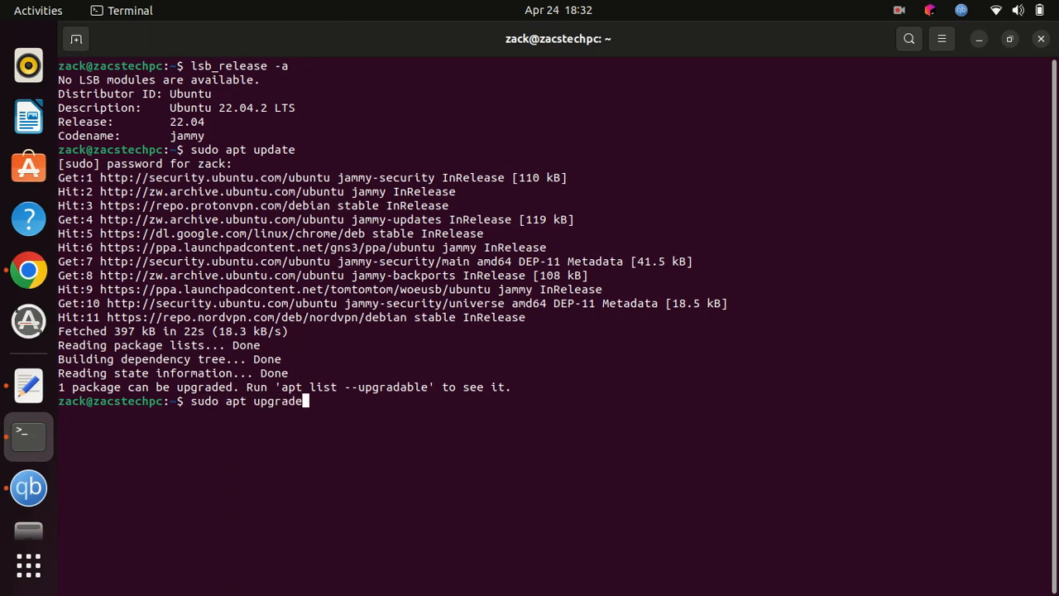
key(Return)
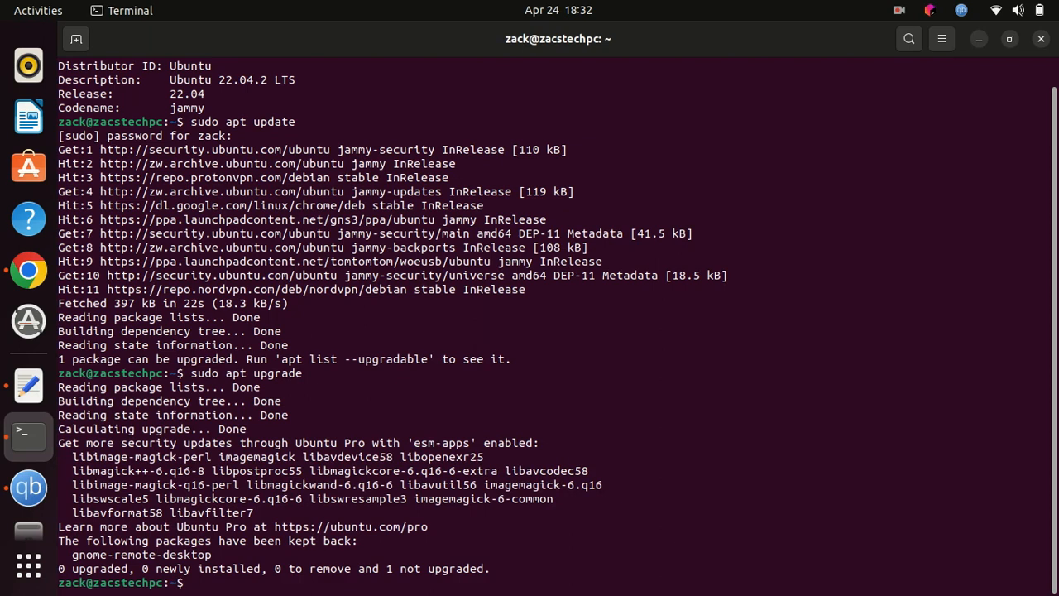
Step: Clear the earlier command output from the terminal
text(cle)
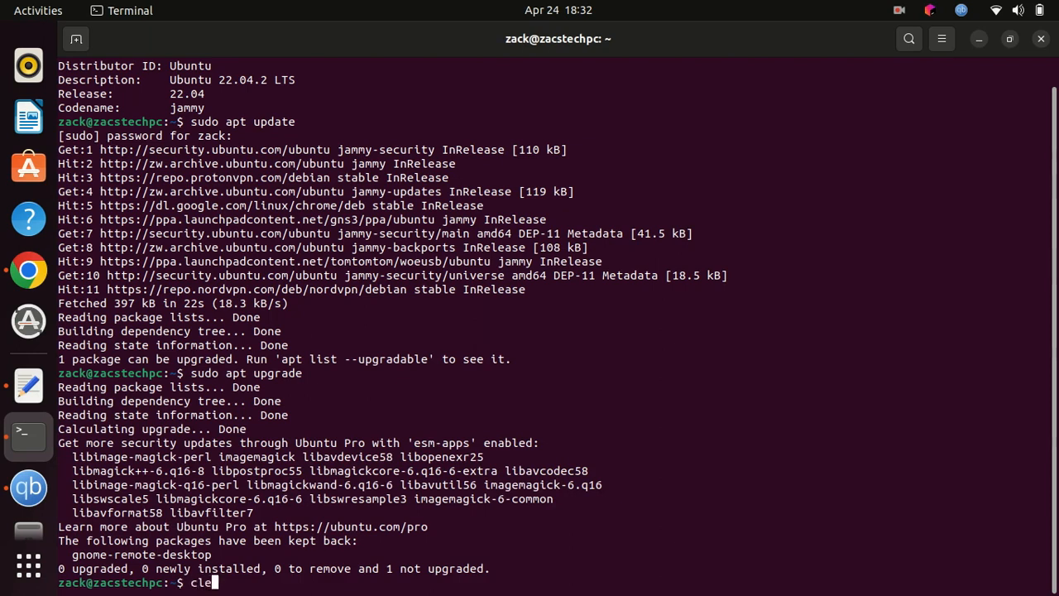
key(Return)
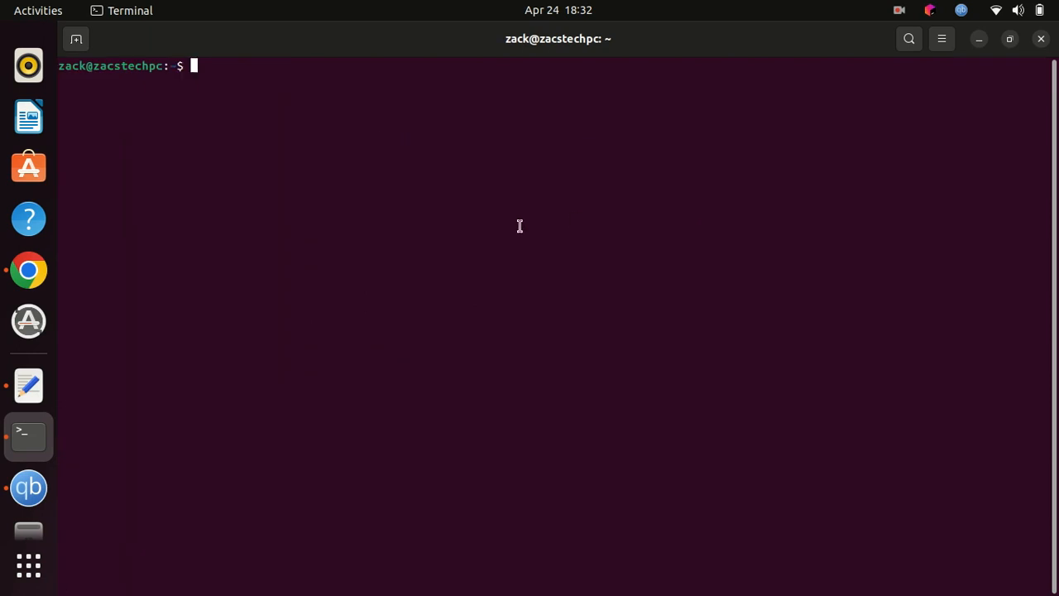
mouse_move(210, 252)
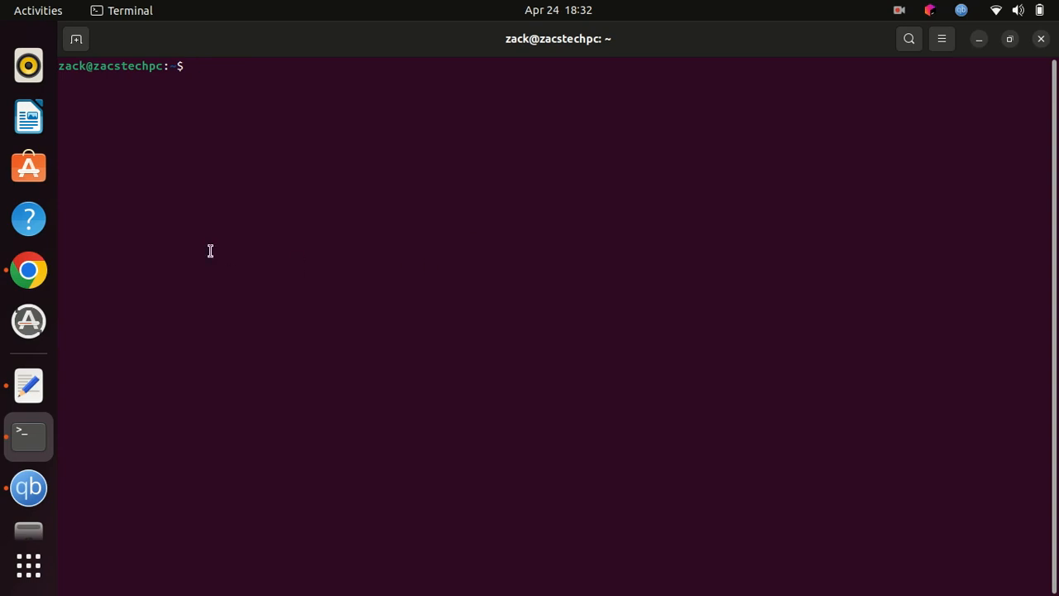
mouse_move(28, 567)
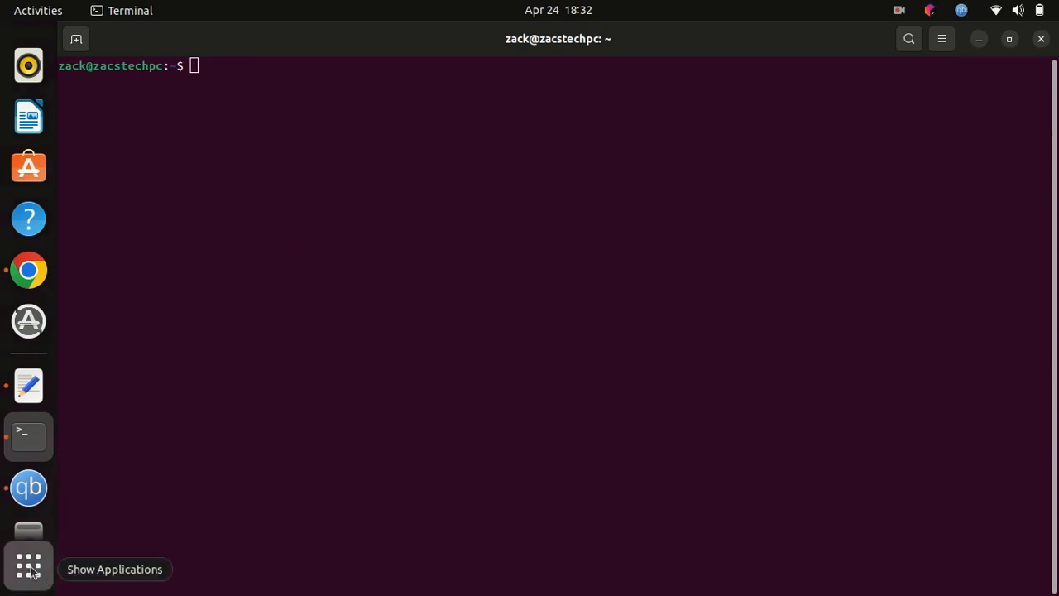
Step: Search 'soft' in the applications grid, then launch Chrome toward the Ubuntu 23.04 releases page
click(28, 566)
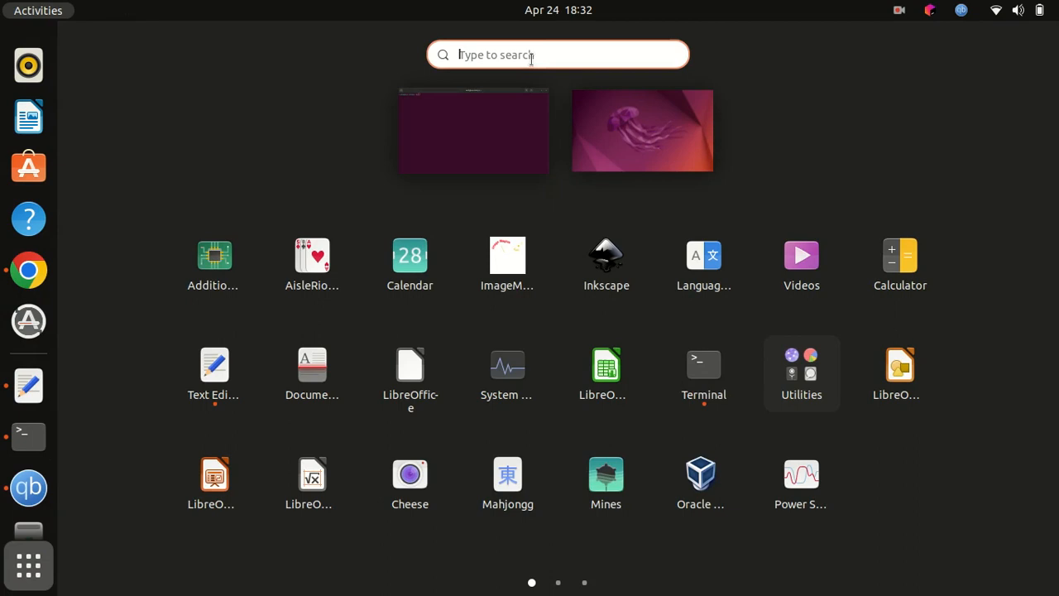
text(soft)
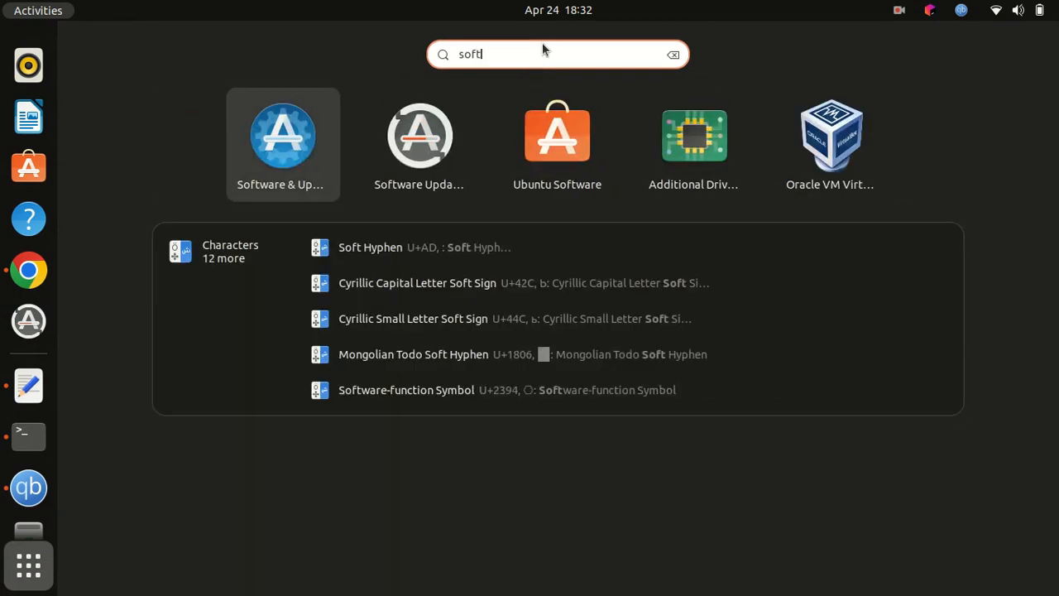
mouse_move(420, 135)
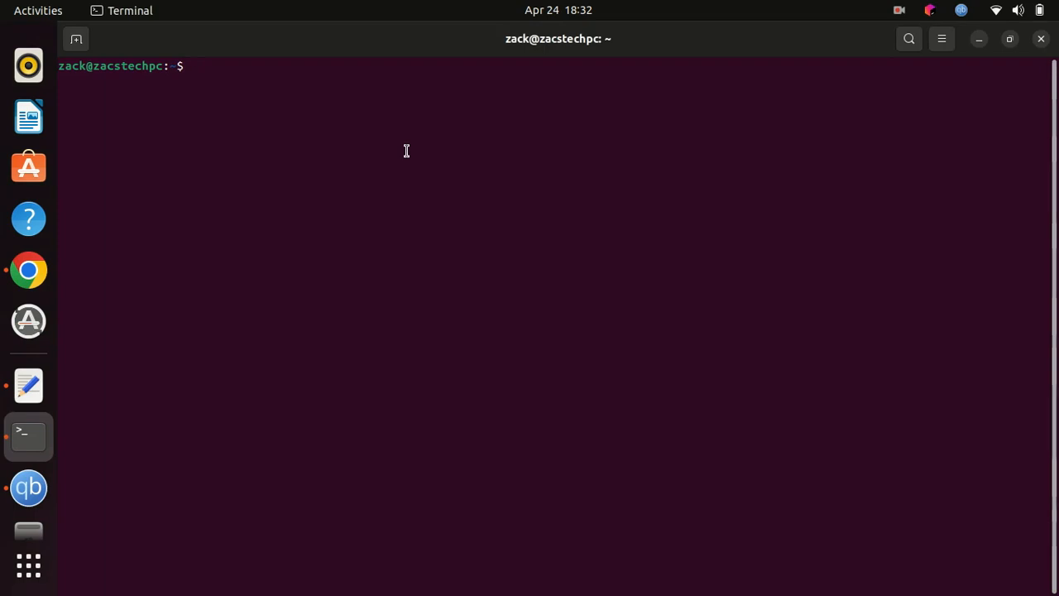
click(28, 321)
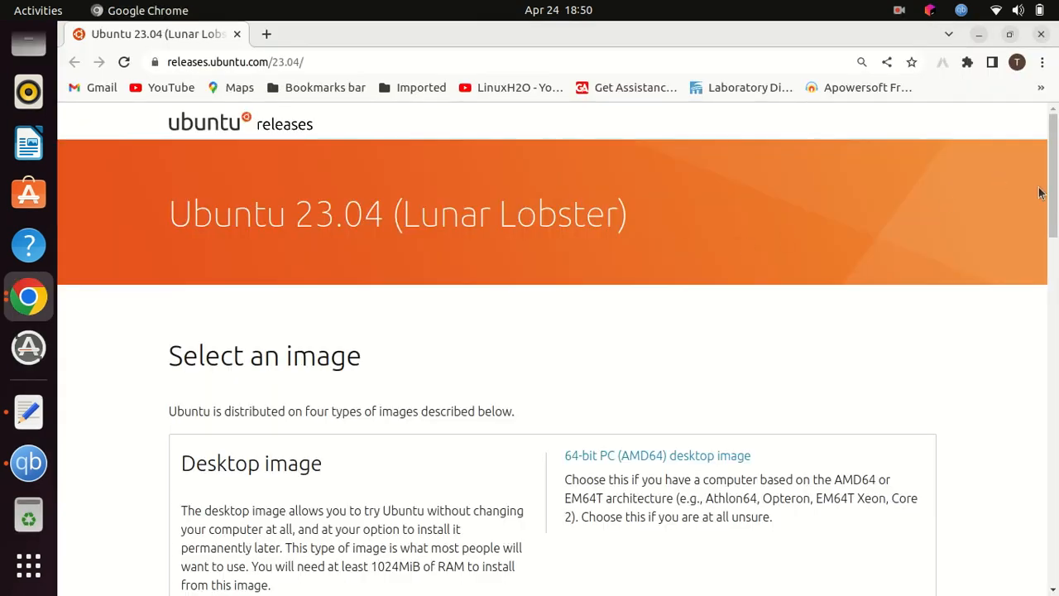
scroll(down, 3)
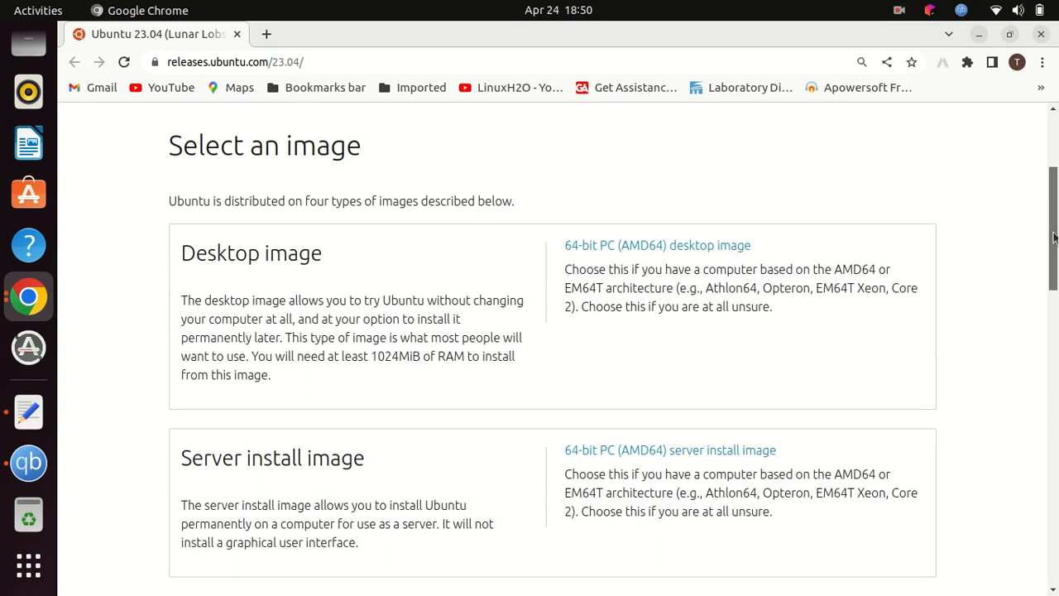
scroll(down, 3)
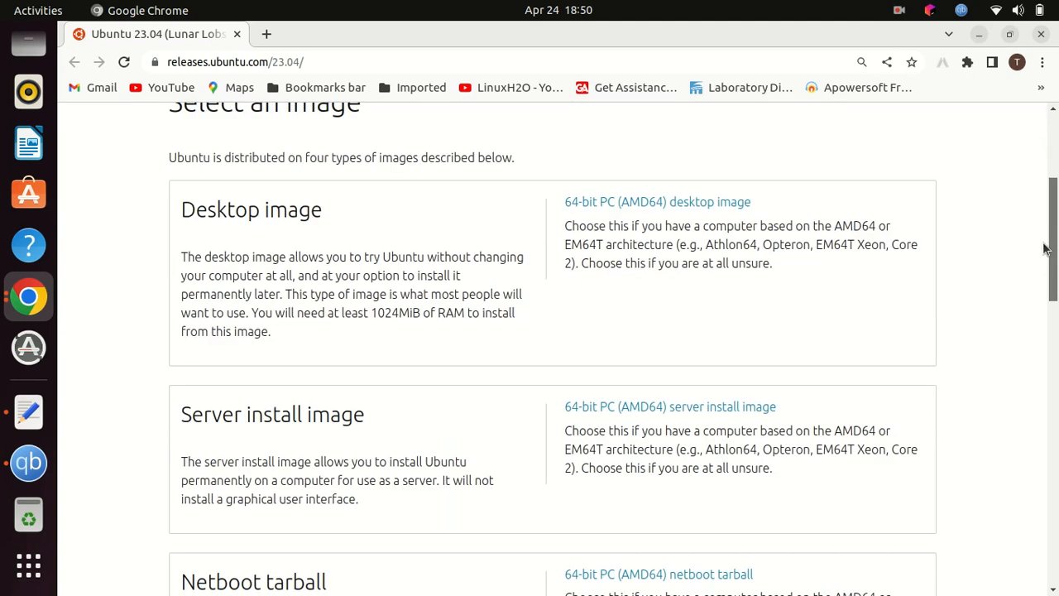
scroll(down, 3)
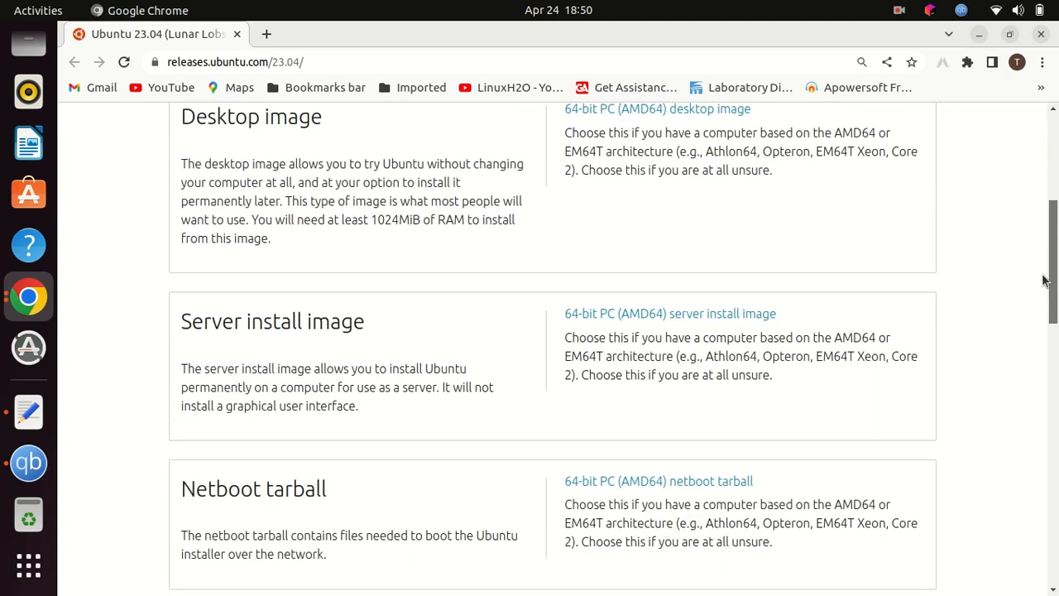
scroll(down, 3)
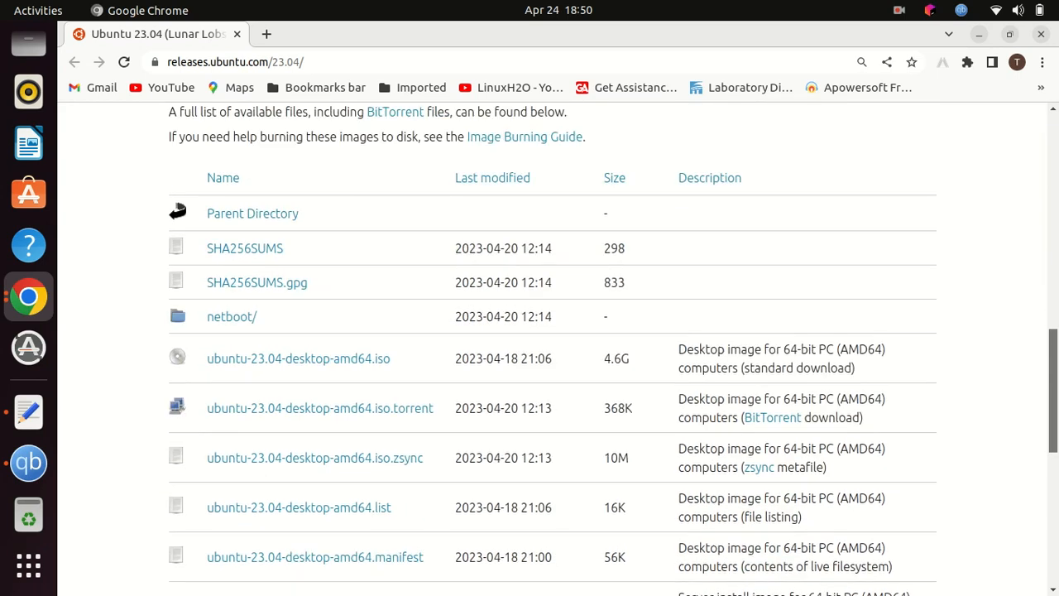
scroll(down, 3)
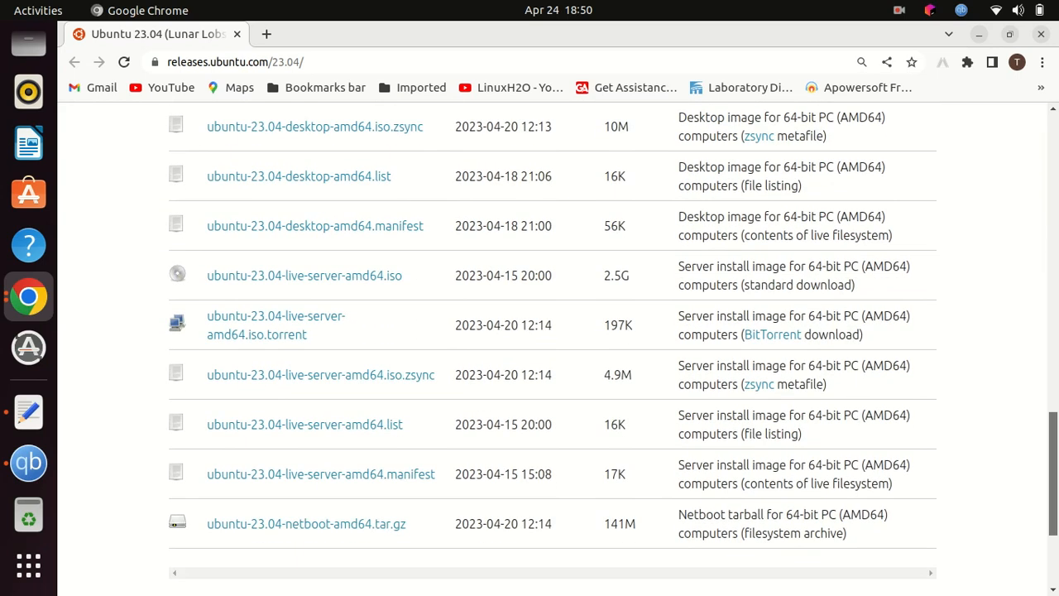
scroll(up, 3)
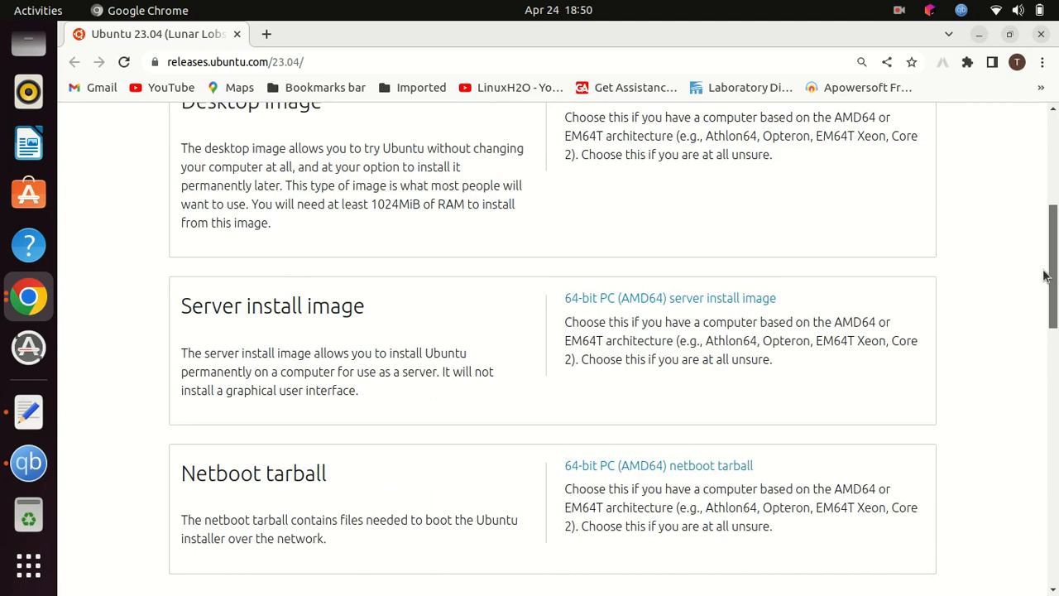
scroll(up, 3)
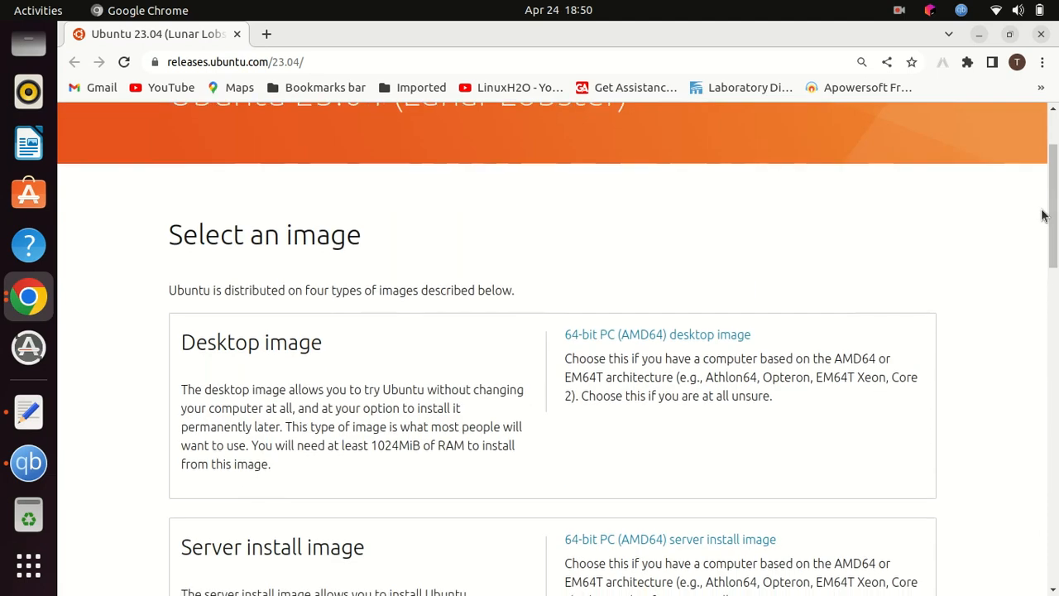